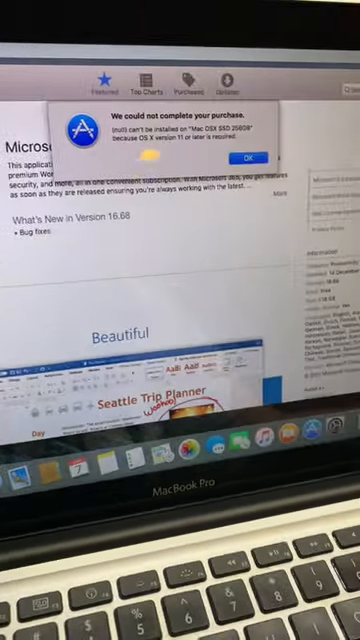
Dismiss the 'We could not complete your purchase' alert, leaving the macOS High Sierra page open.
left_click(248, 160)
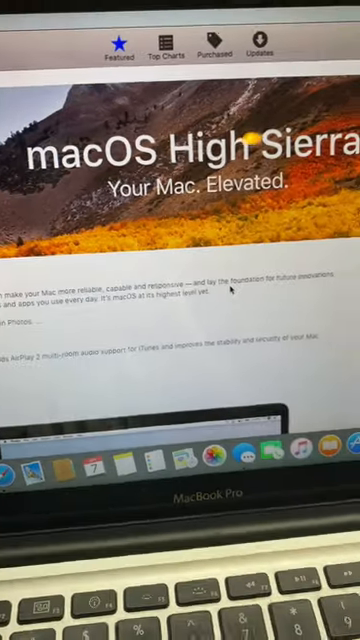